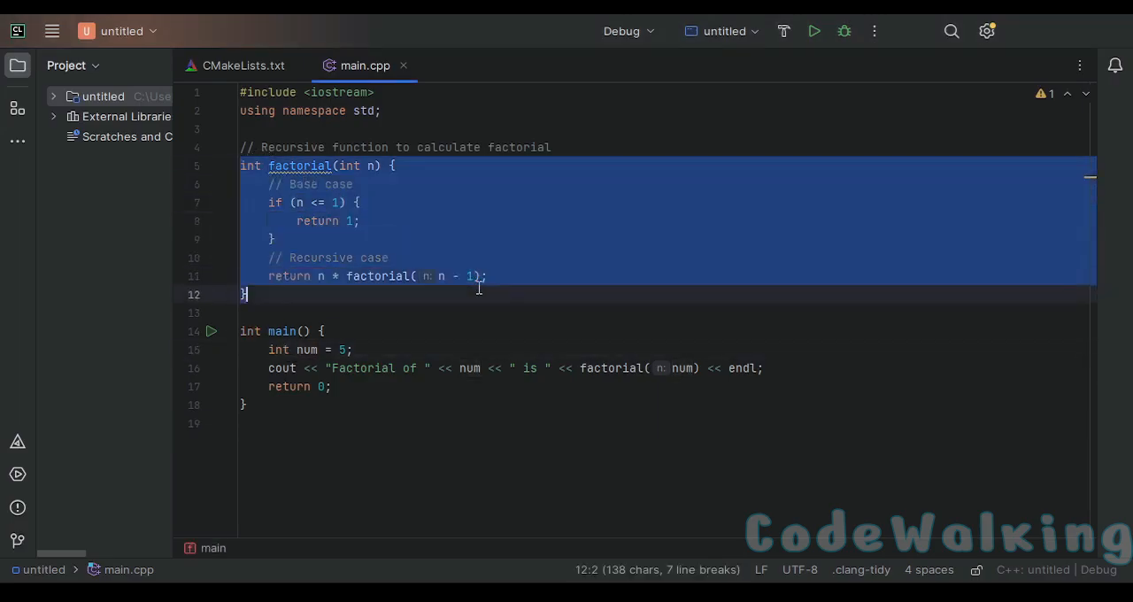
Drop the '= 5' initializer from num and read it with 'cin>>num;' on a new line
left_click(353, 349)
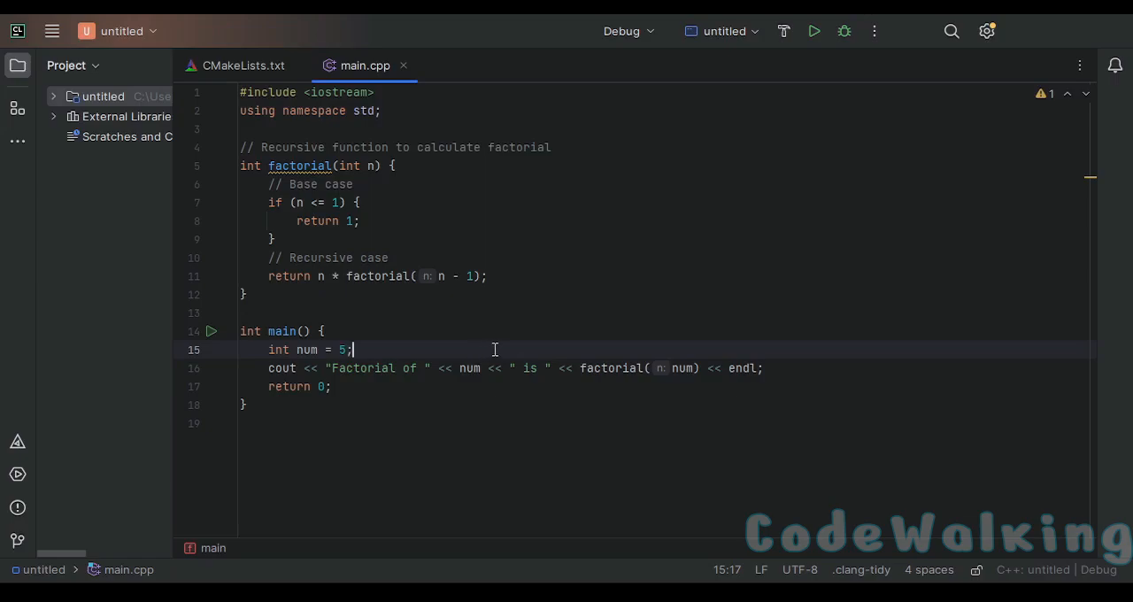
left_click_drag(351, 349, 322, 349)
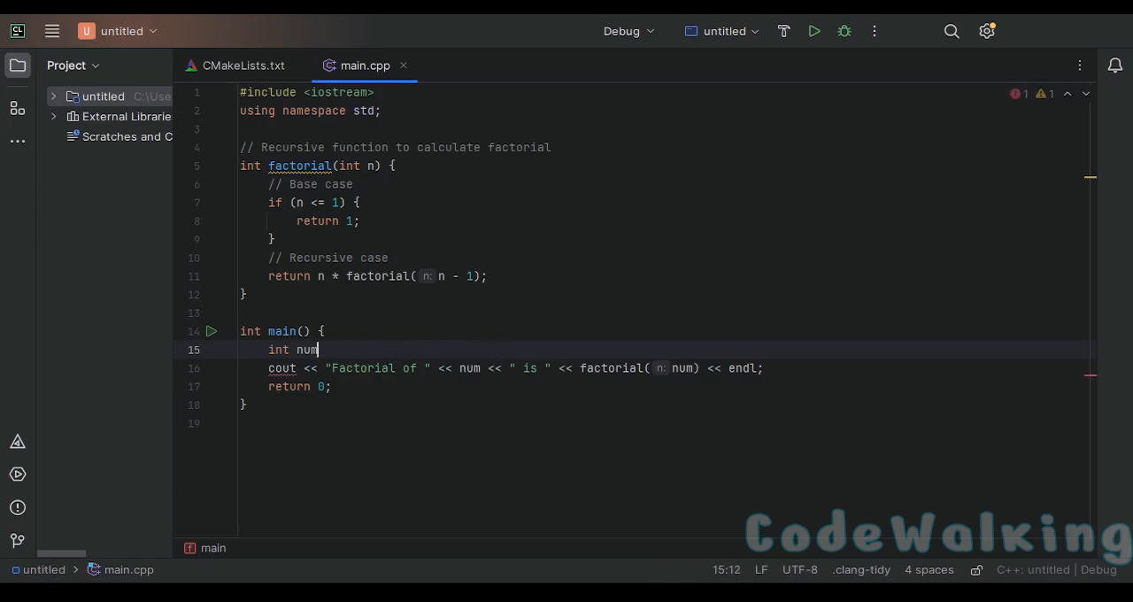
key("Enter")
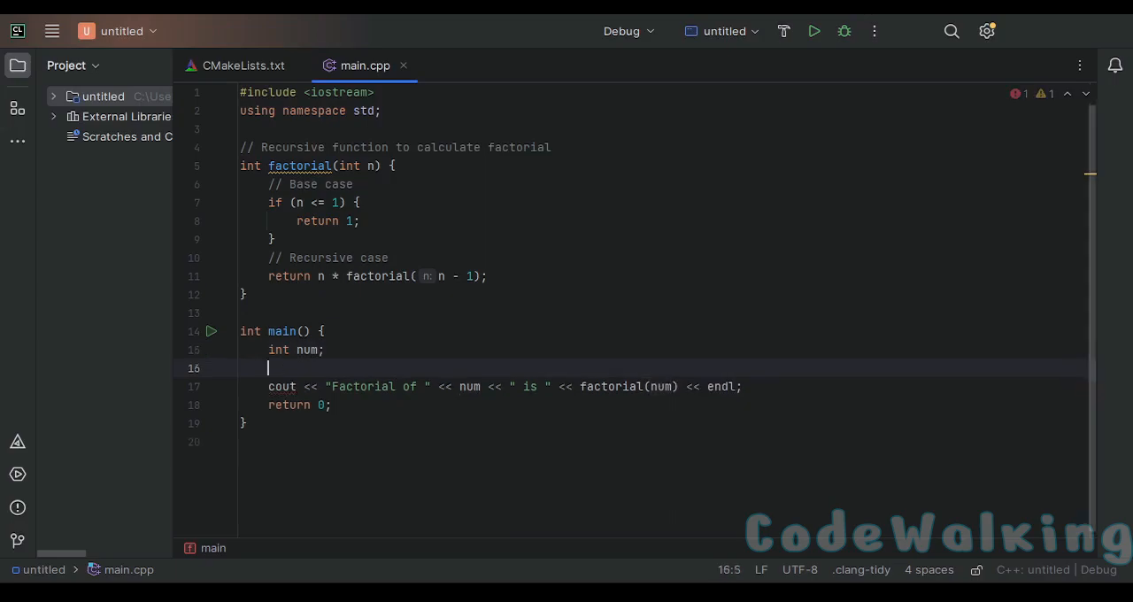
type("cin>>")
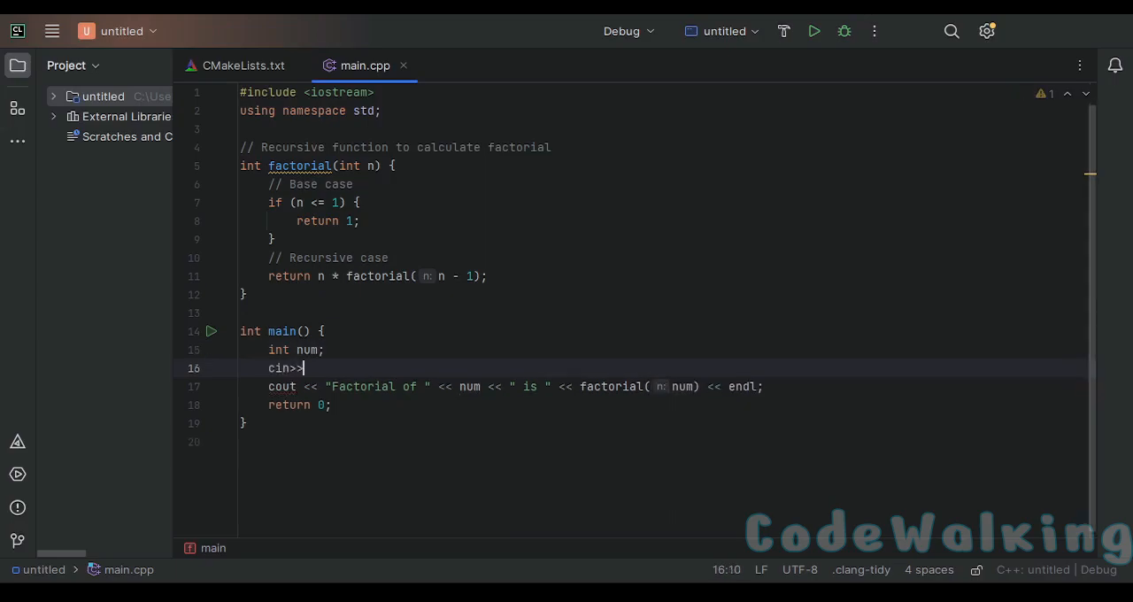
type("num;")
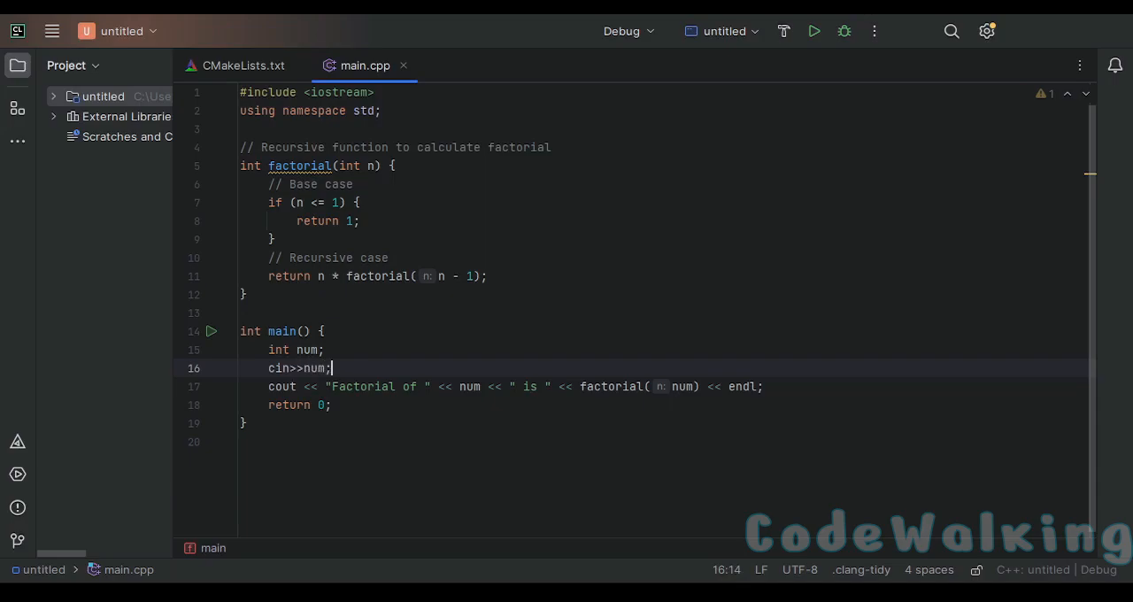
left_click(682, 386)
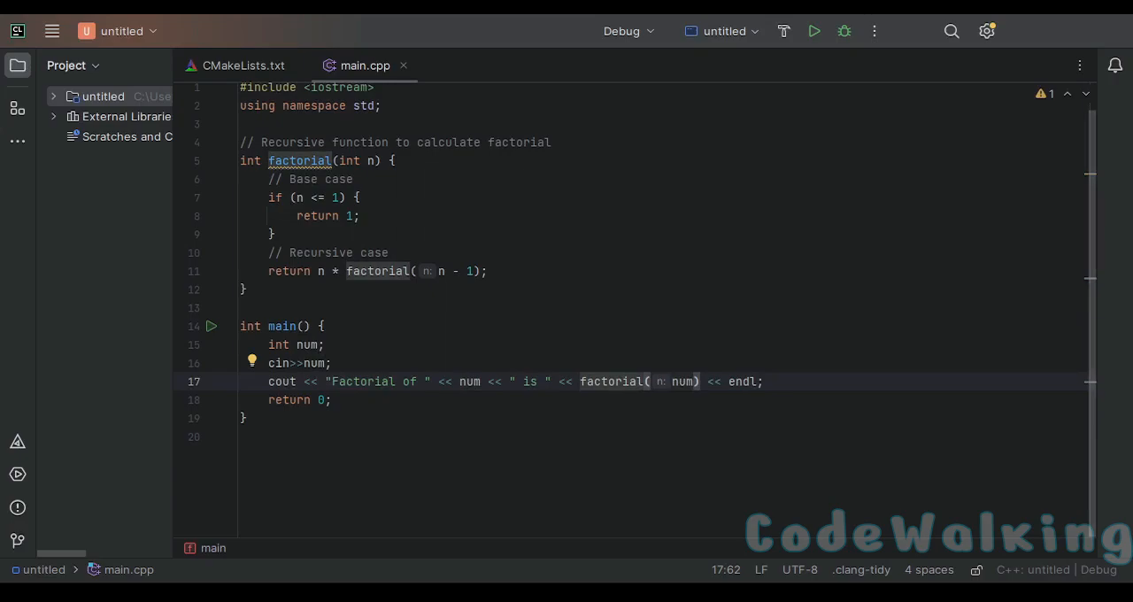
left_click(489, 271)
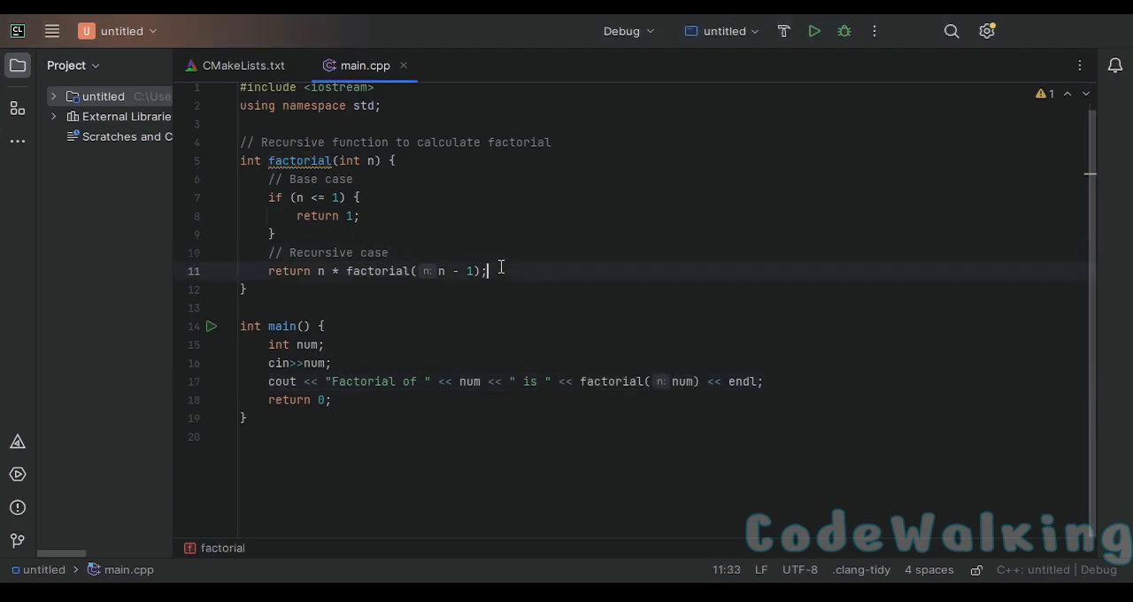
mouse_move(381, 234)
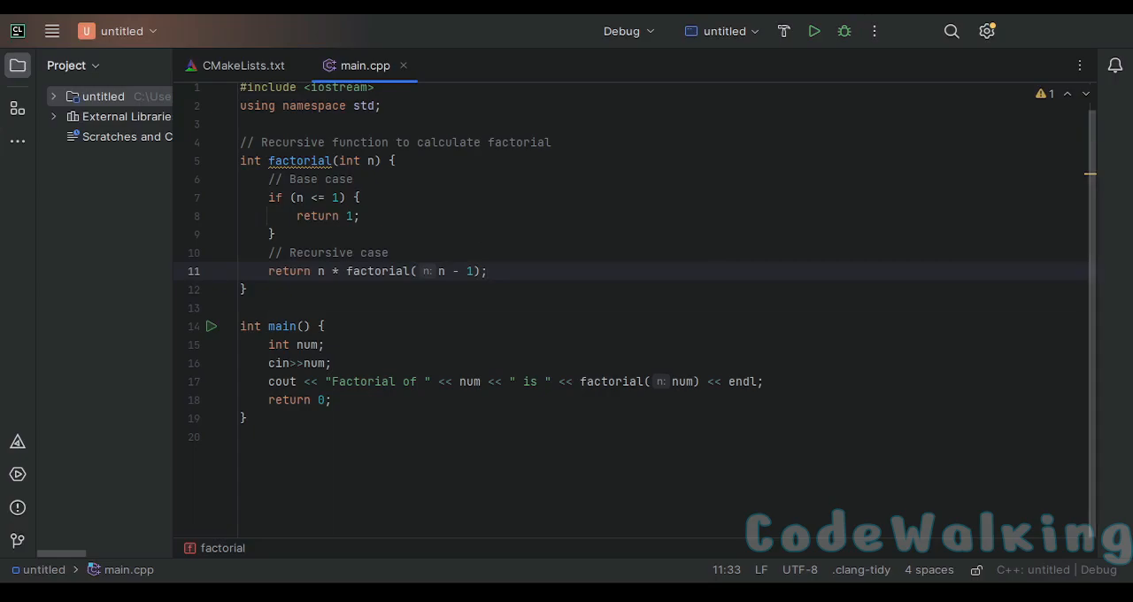
mouse_move(478, 231)
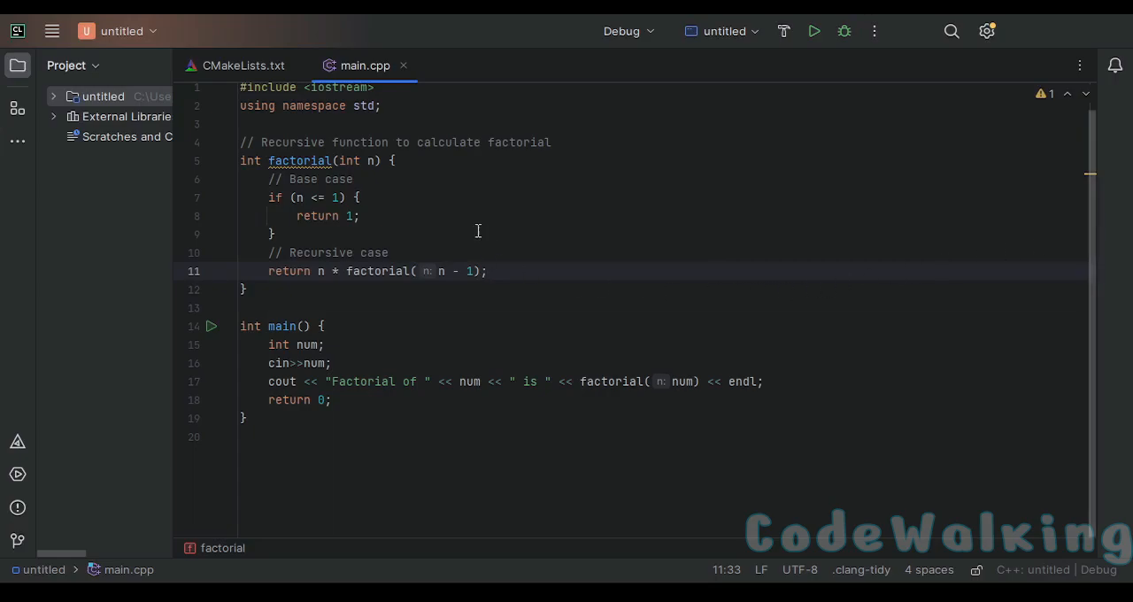
mouse_move(256, 191)
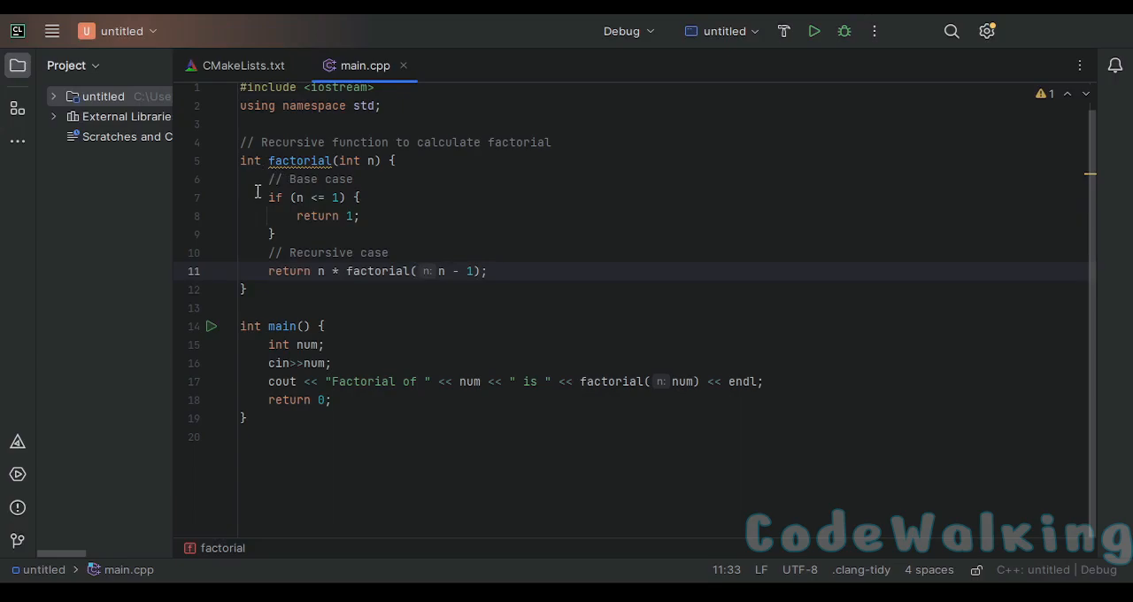
left_click_drag(268, 197, 275, 233)
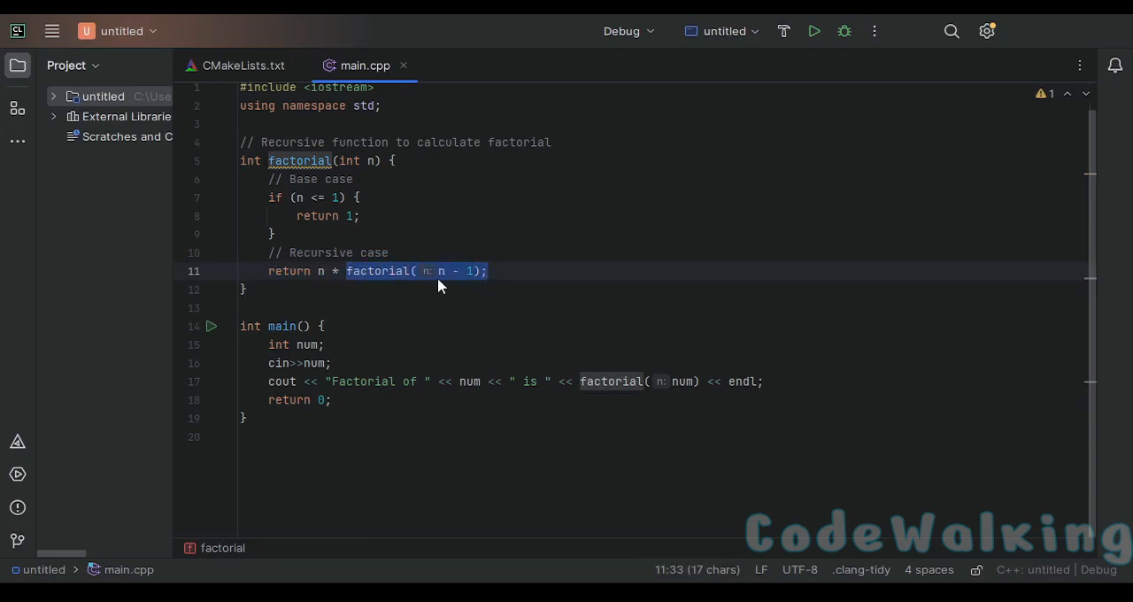
left_click(372, 160)
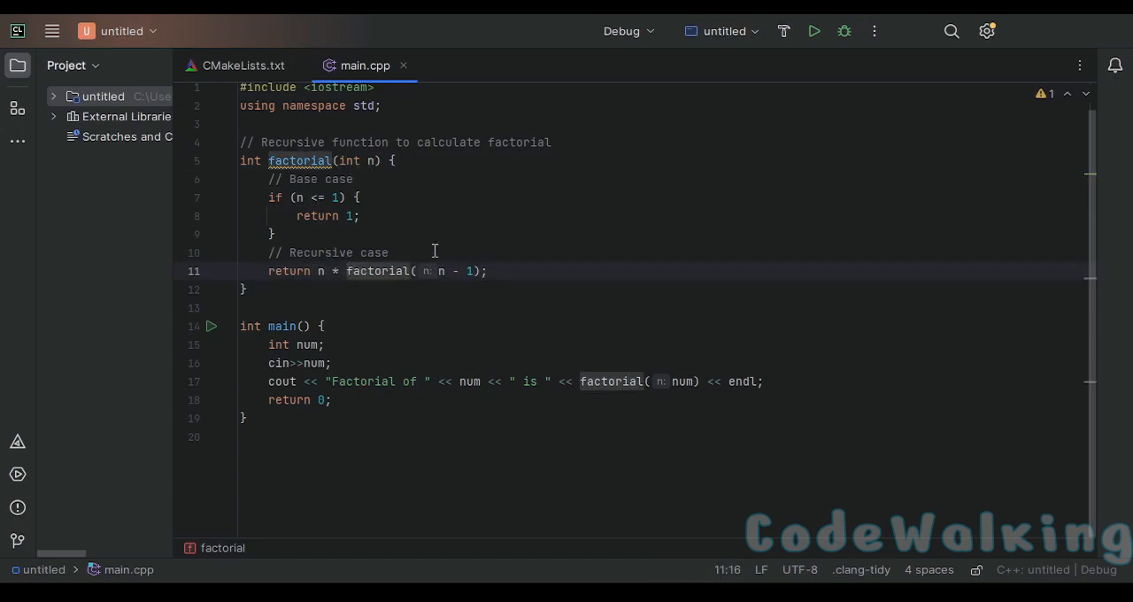
mouse_move(363, 401)
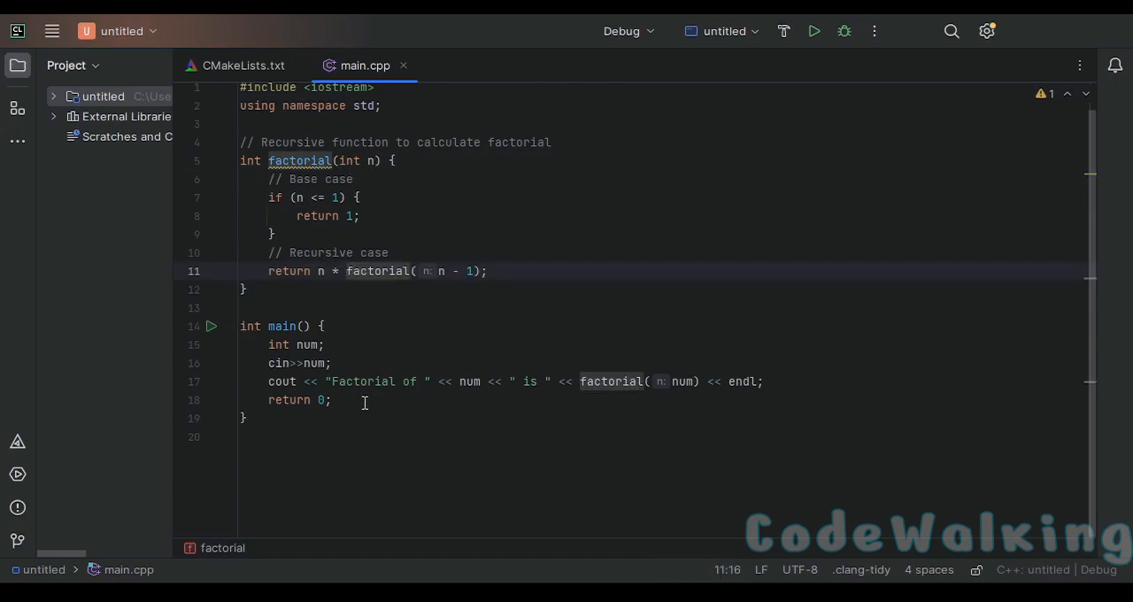
mouse_move(303, 237)
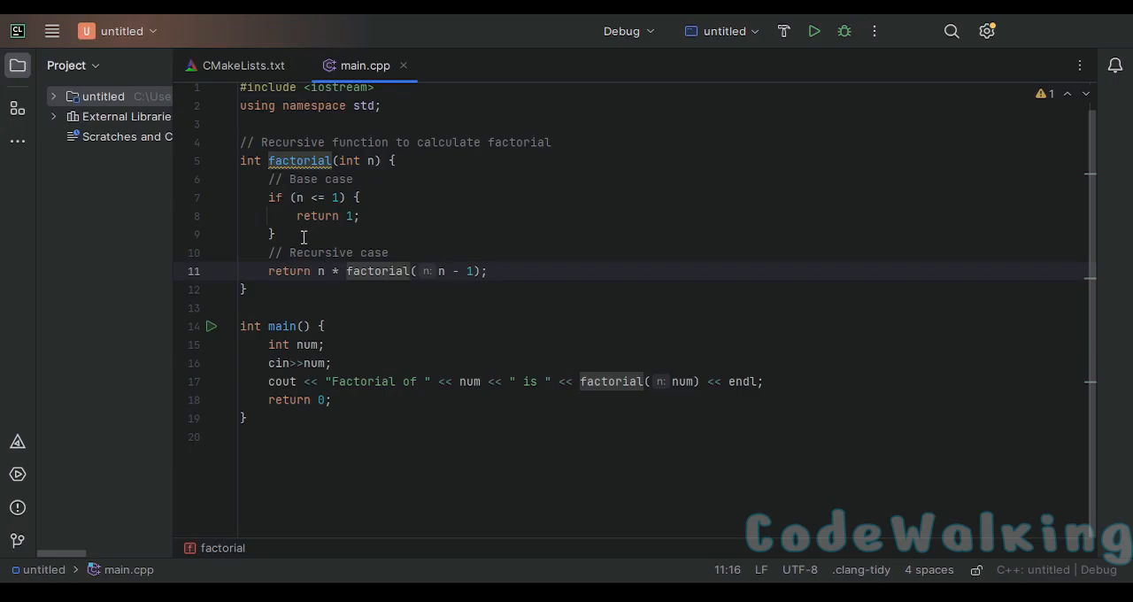
mouse_move(298, 246)
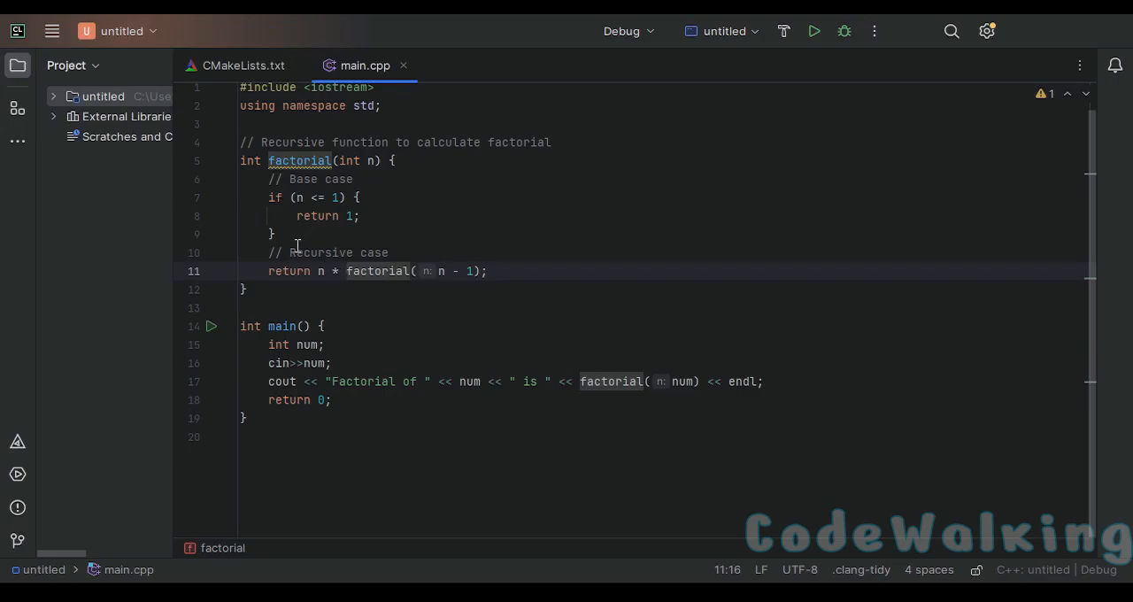
mouse_move(330, 194)
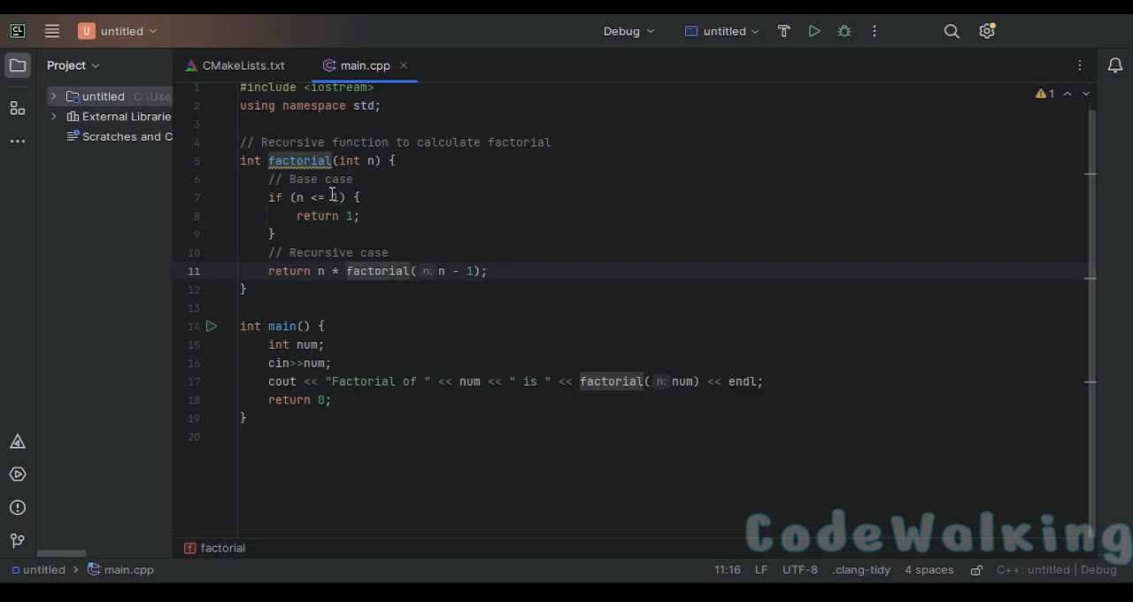
left_click(337, 197)
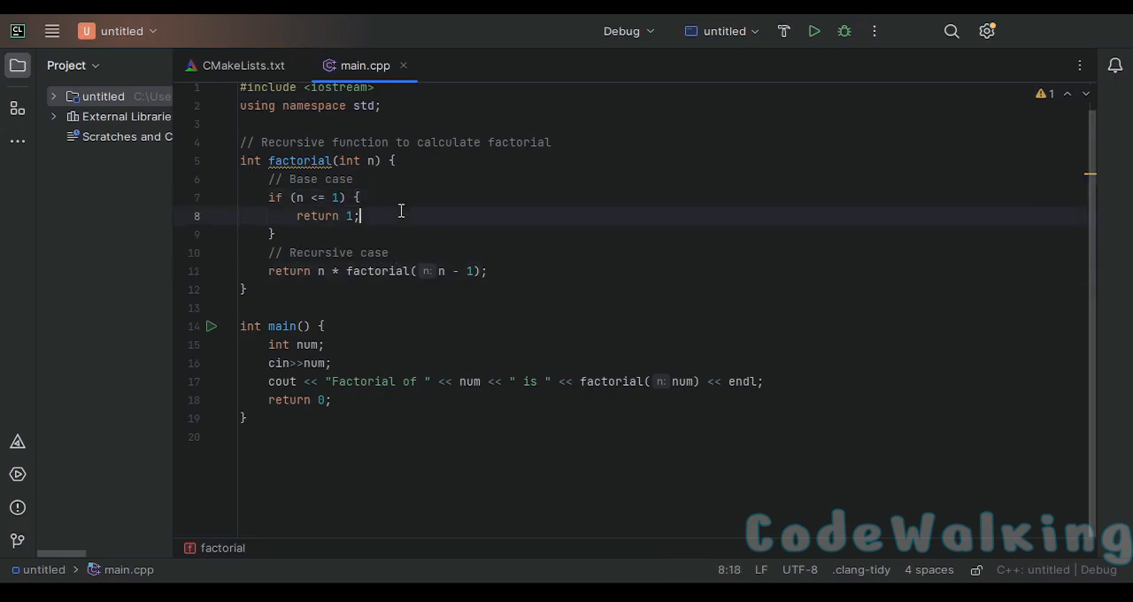
mouse_move(368, 166)
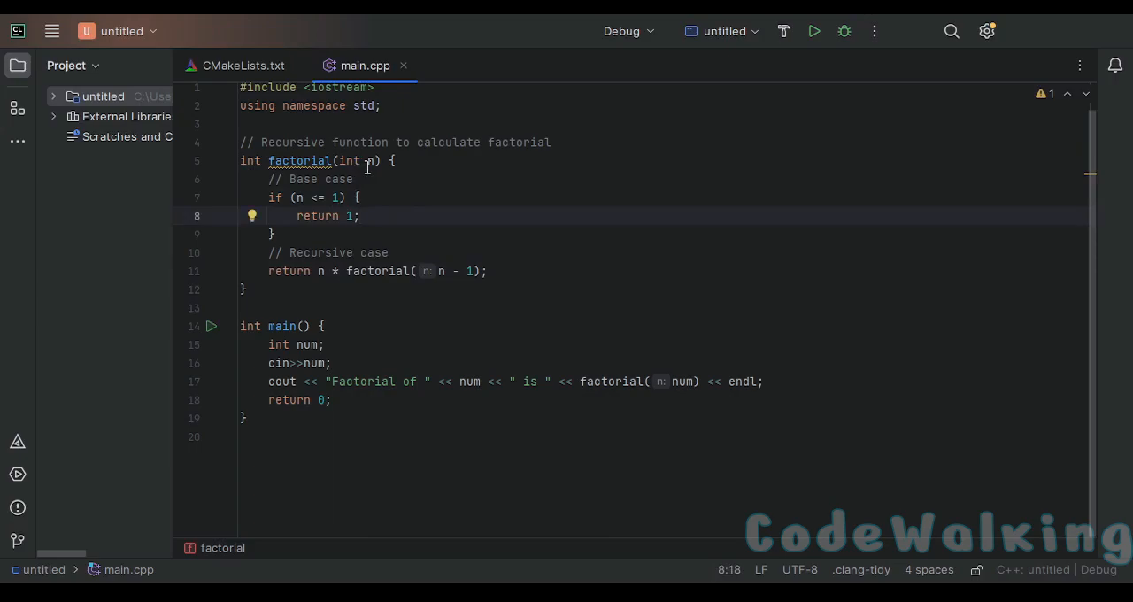
left_click(360, 216)
type(" //")
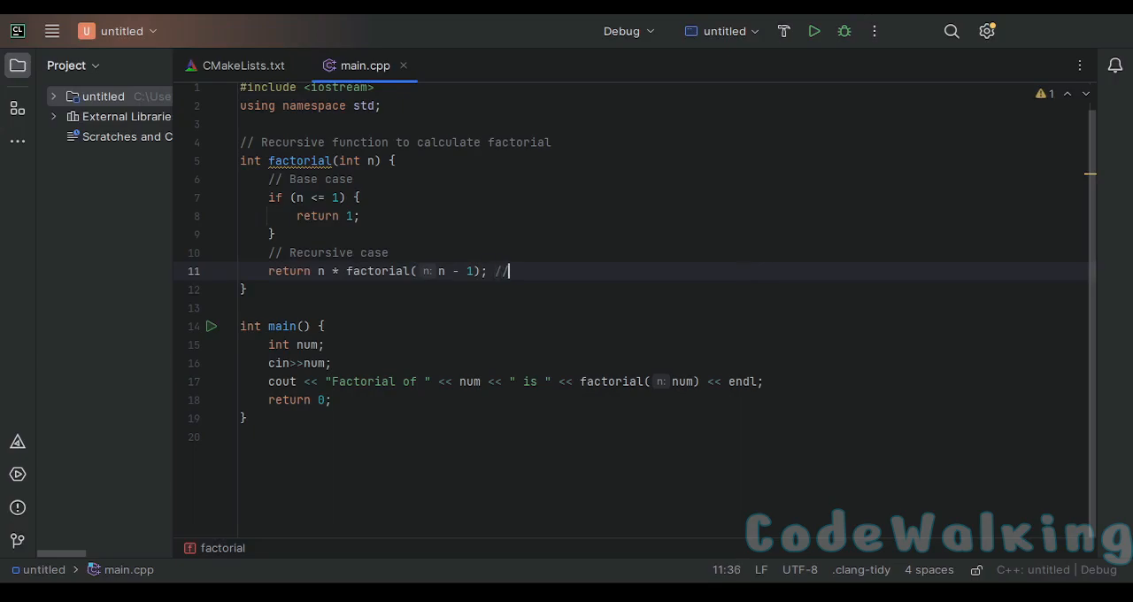
Delete the leftover '// n' comment trailing the recursive return on line 11
type("r")
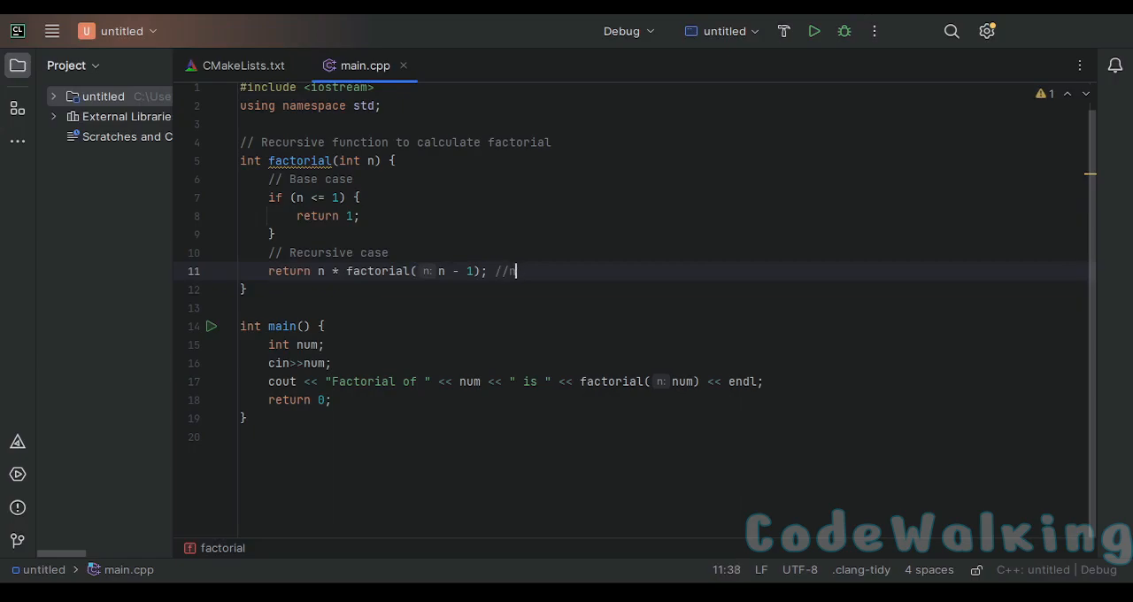
key("backspace")
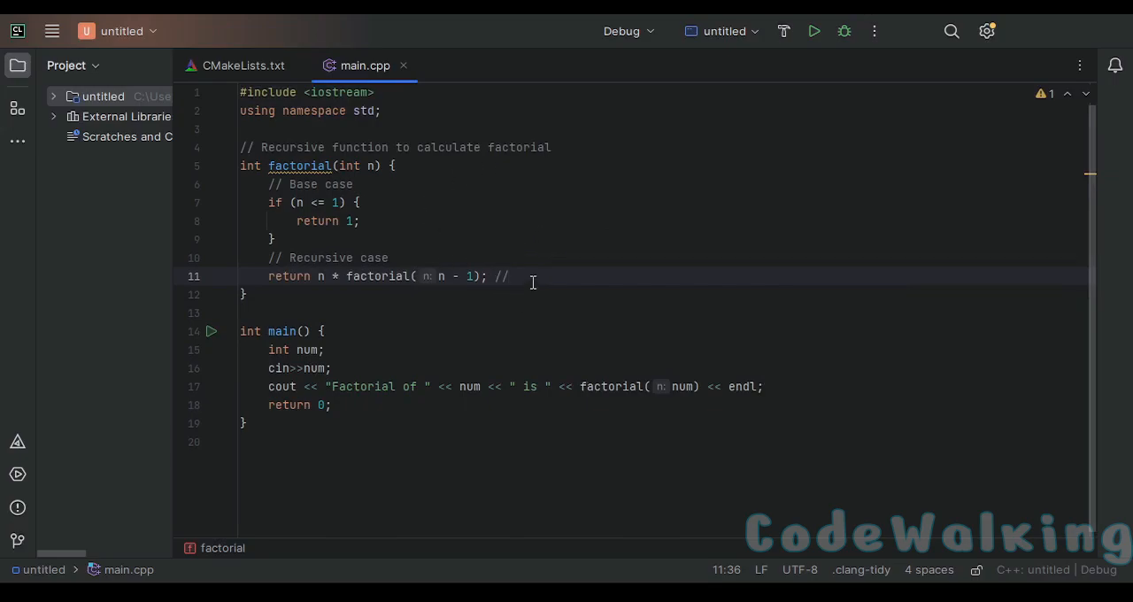
key("Backspace")
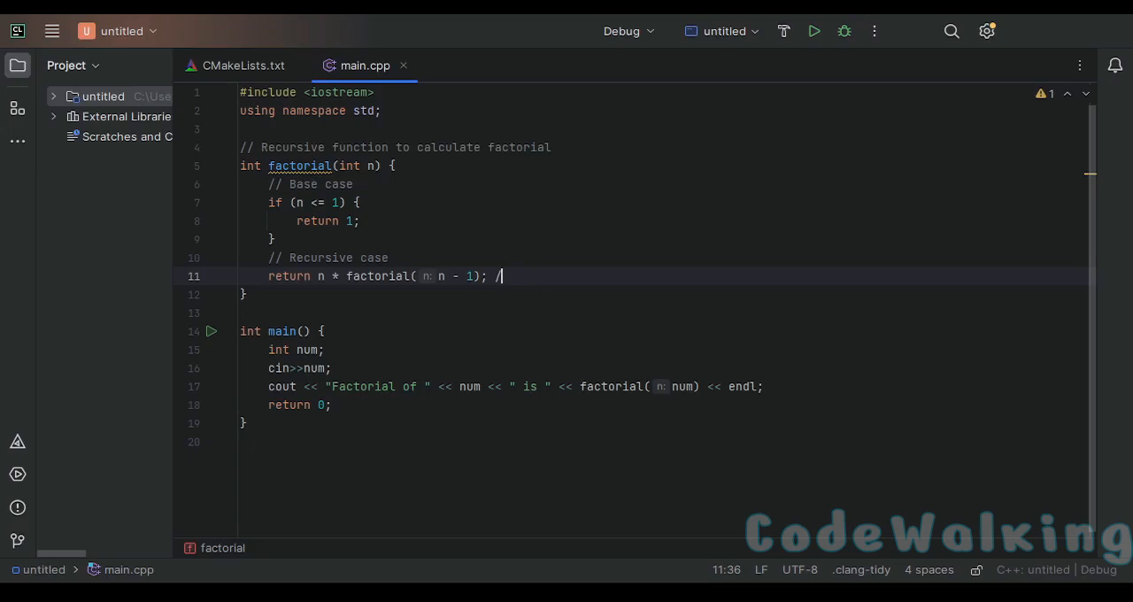
key("Backspace")
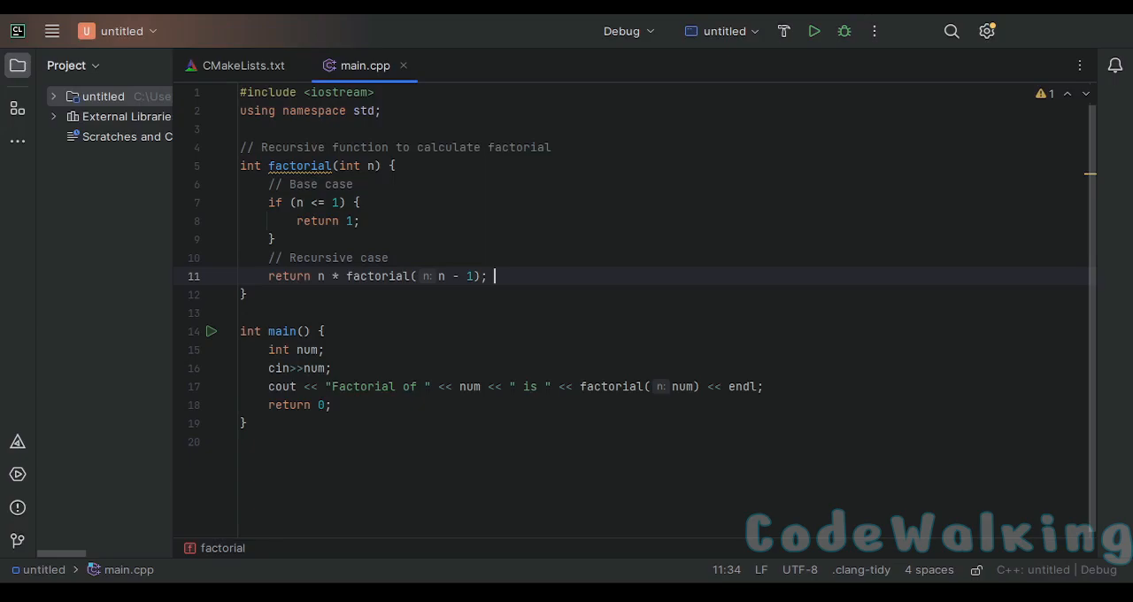
mouse_move(538, 280)
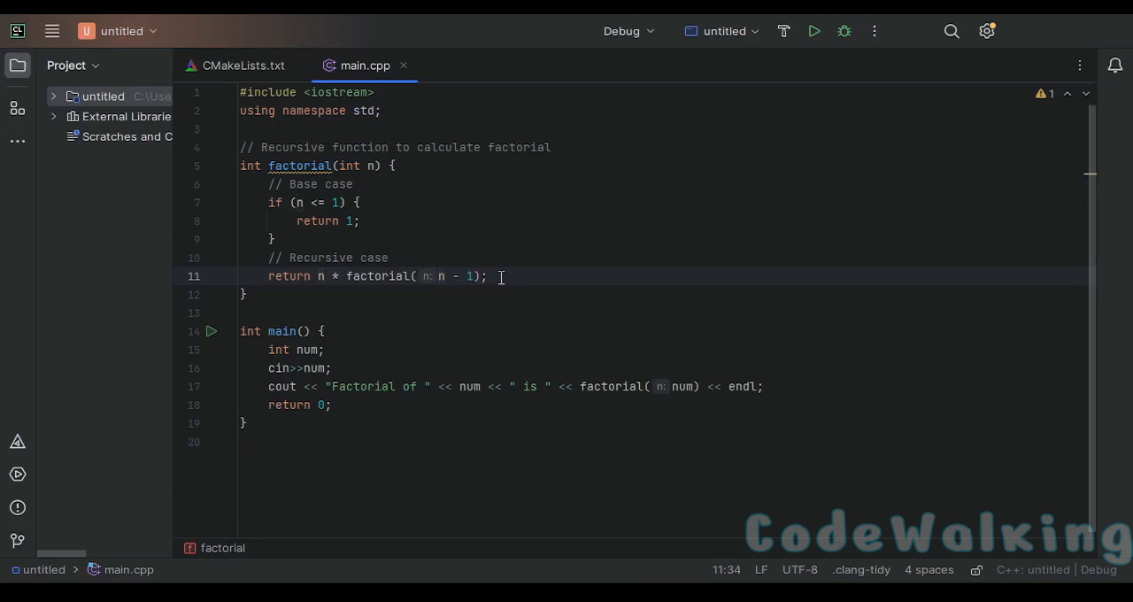
mouse_move(314, 220)
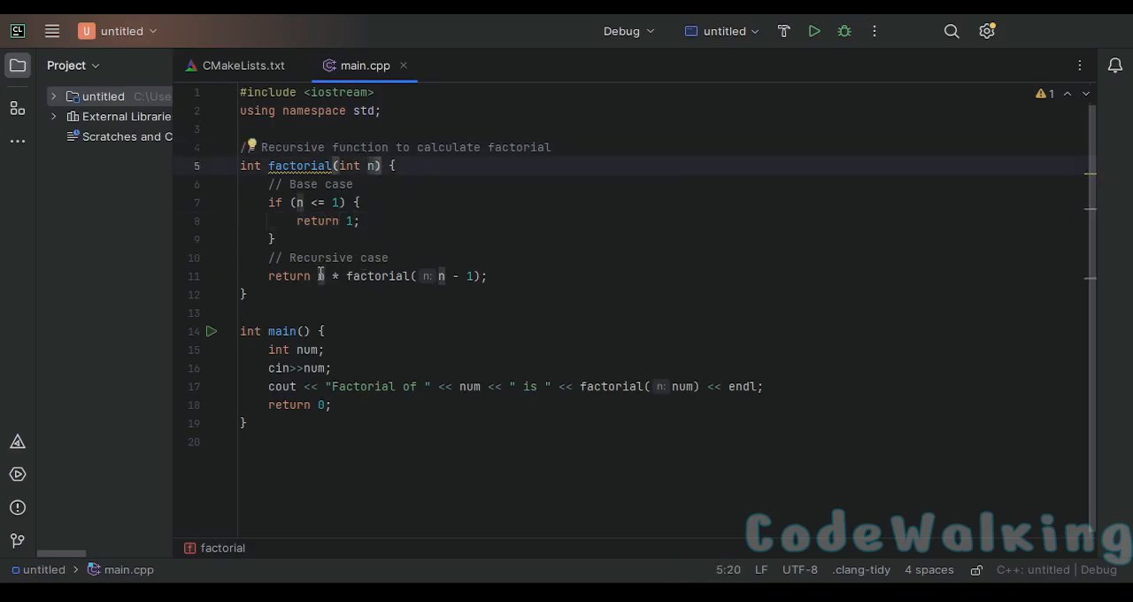
left_click(336, 275)
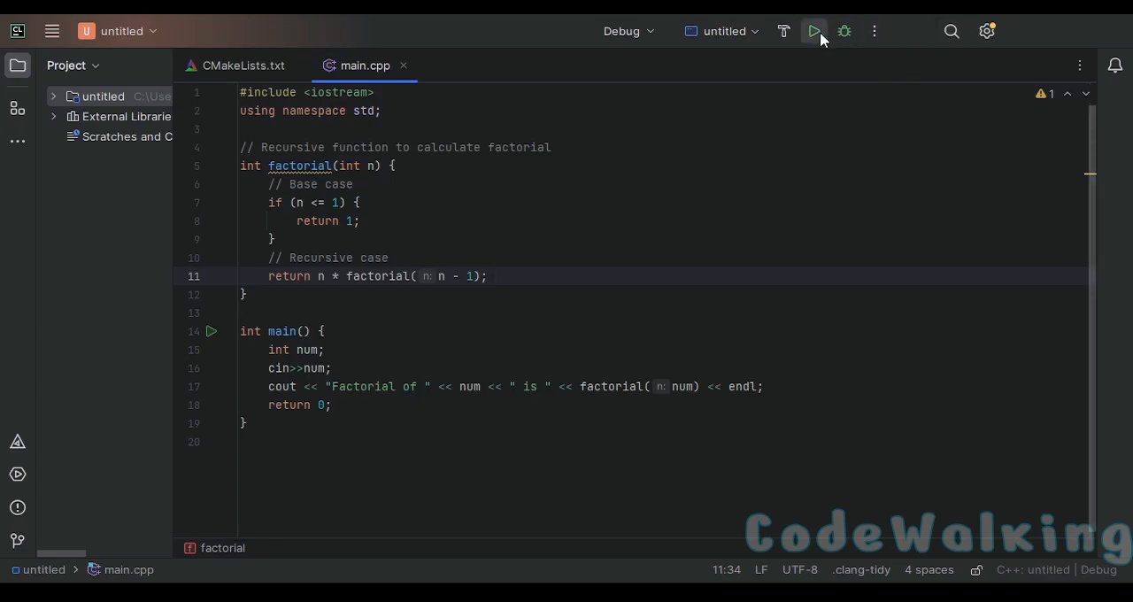
Run the program with input 10, printing 'Factorial of 10 is 3628800'
left_click(814, 31)
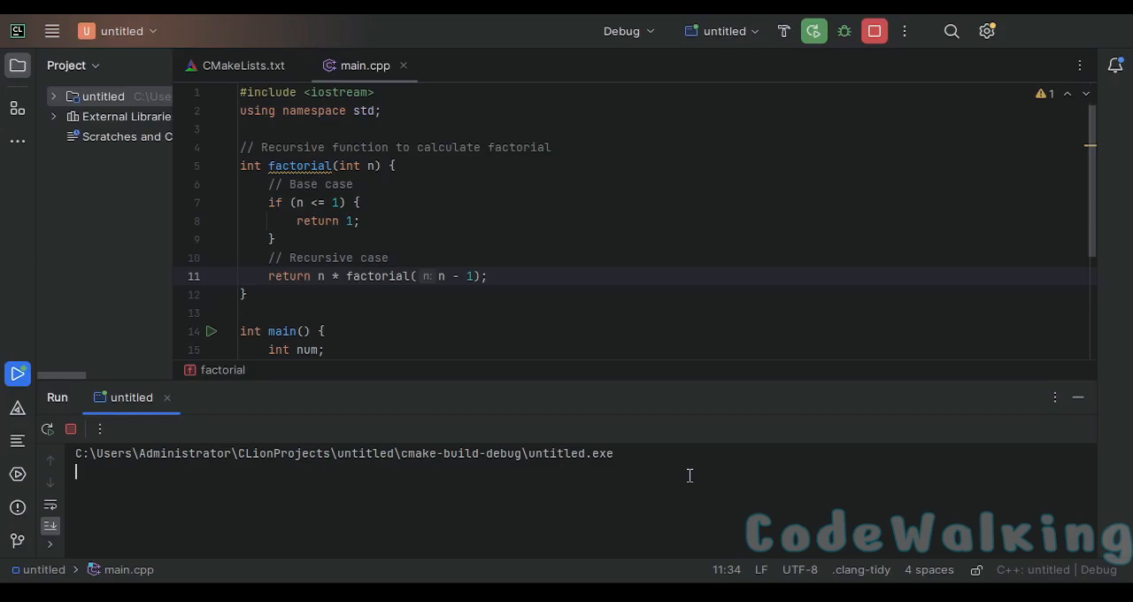
type("10")
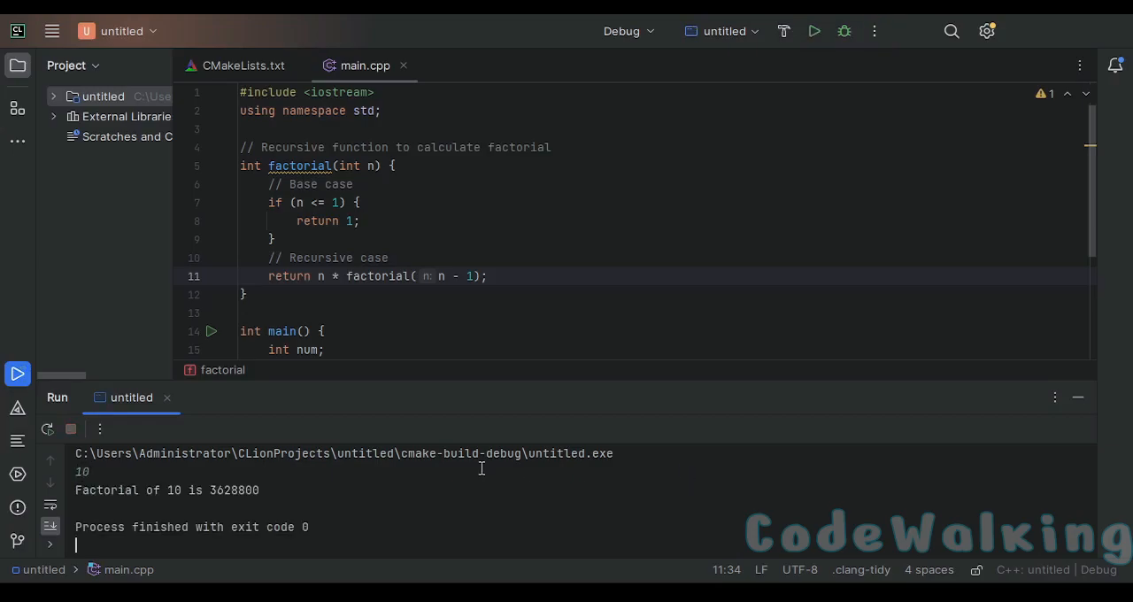
double_click(235, 490)
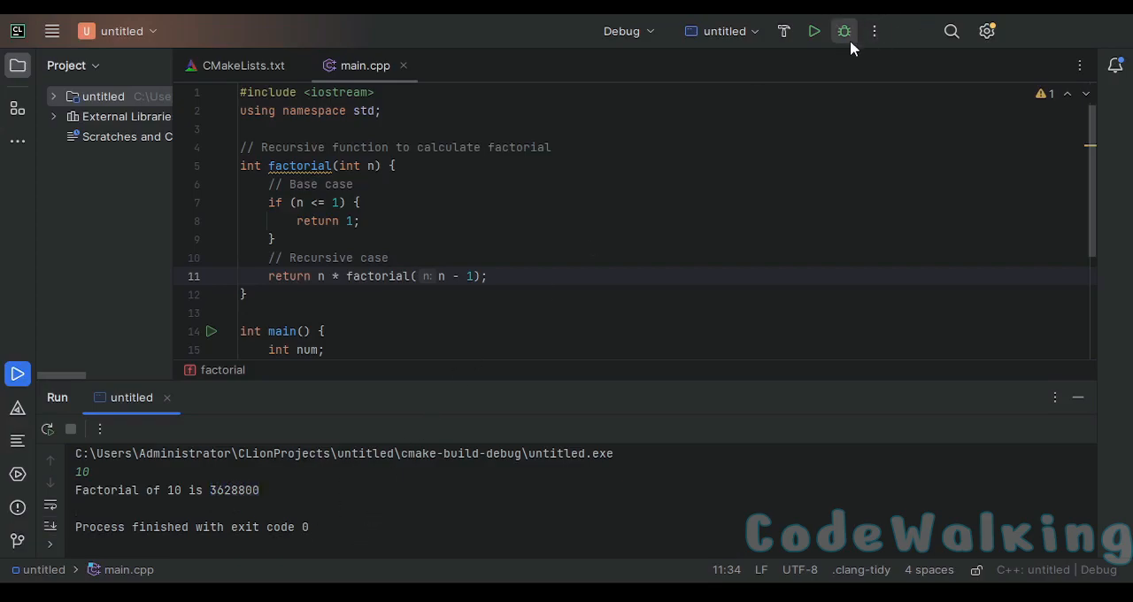
Run the program again with input 3, printing 'Factorial of 3 is 6'
left_click(843, 31)
type("3")
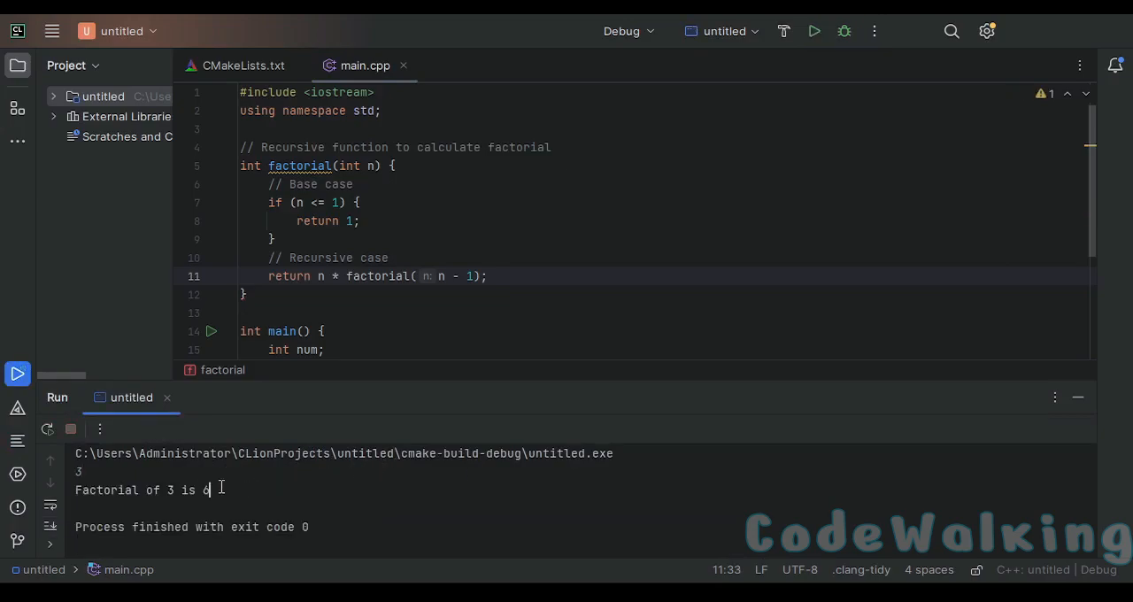
mouse_move(448, 337)
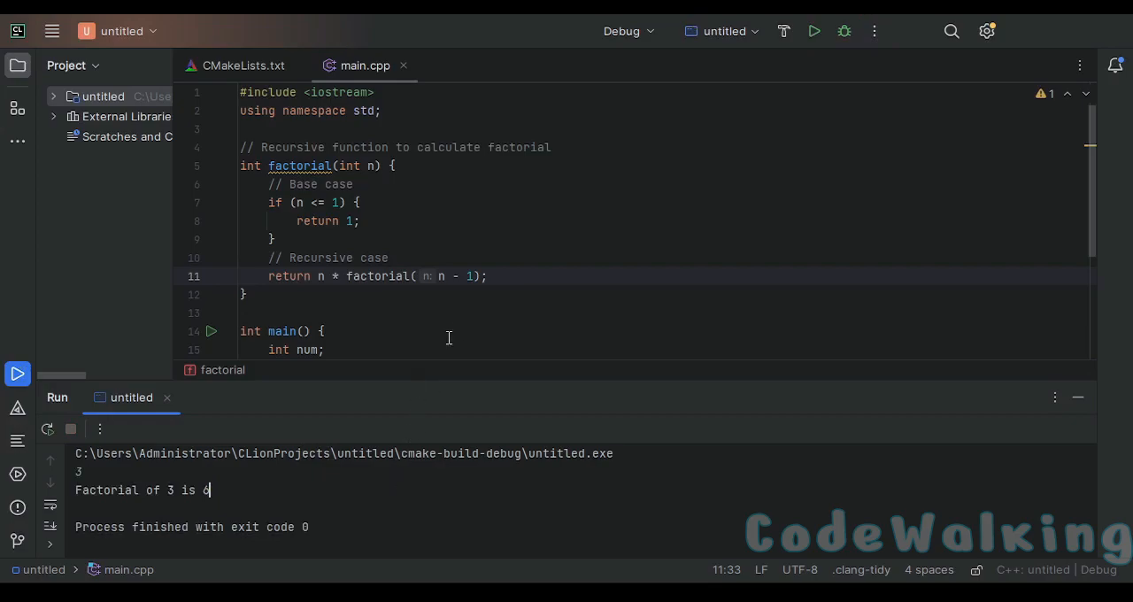
mouse_move(397, 511)
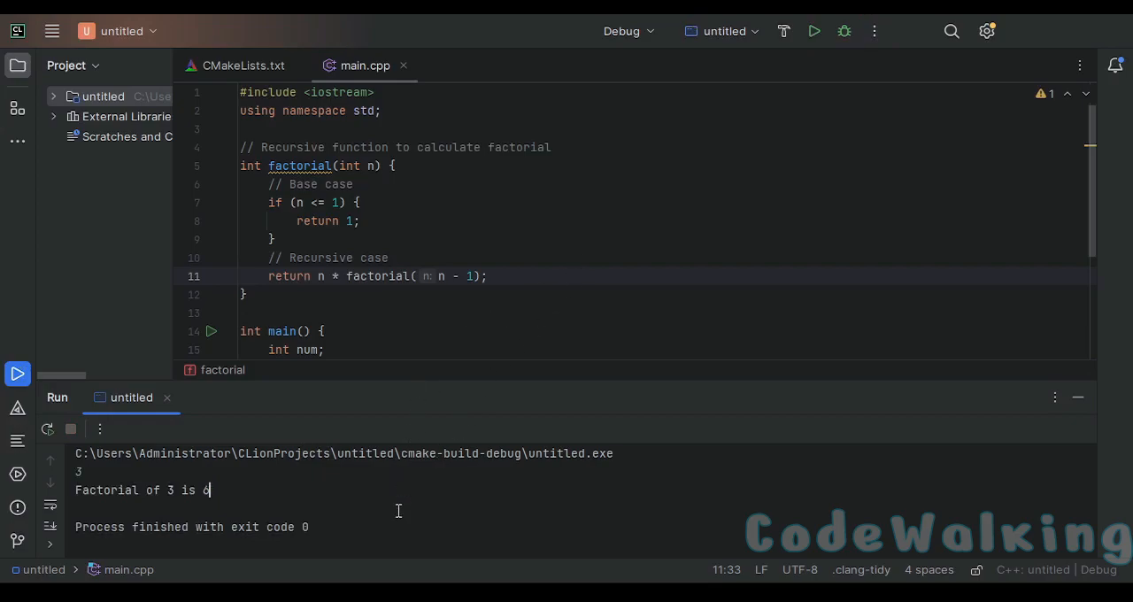
left_click(814, 31)
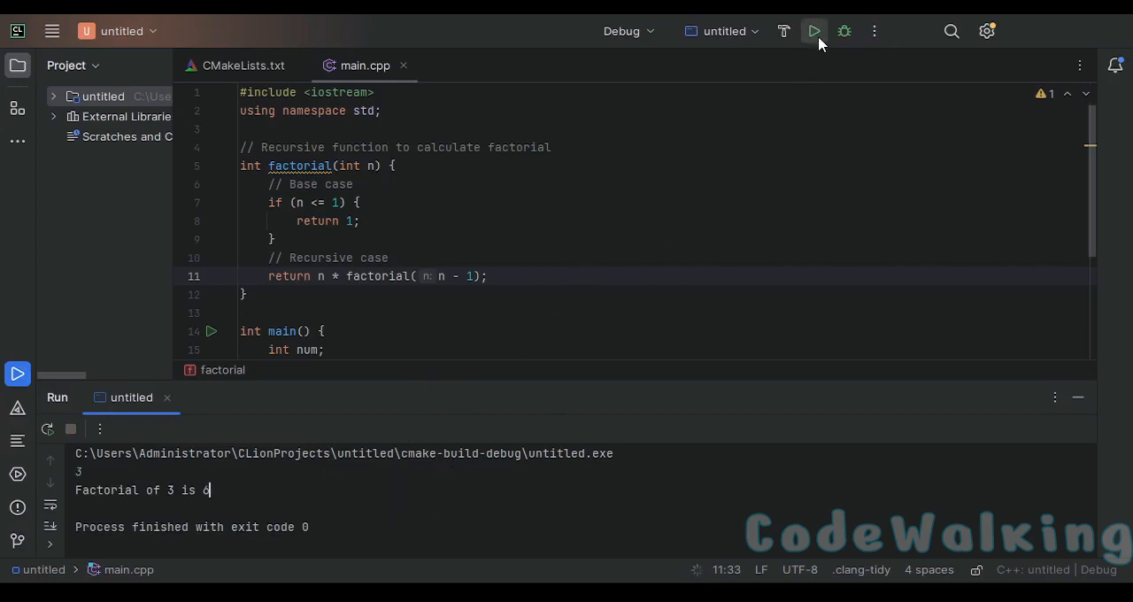
Run once more with input 5, printing 'Factorial of 5 is 120', and return to the editor
left_click(814, 31)
type("5")
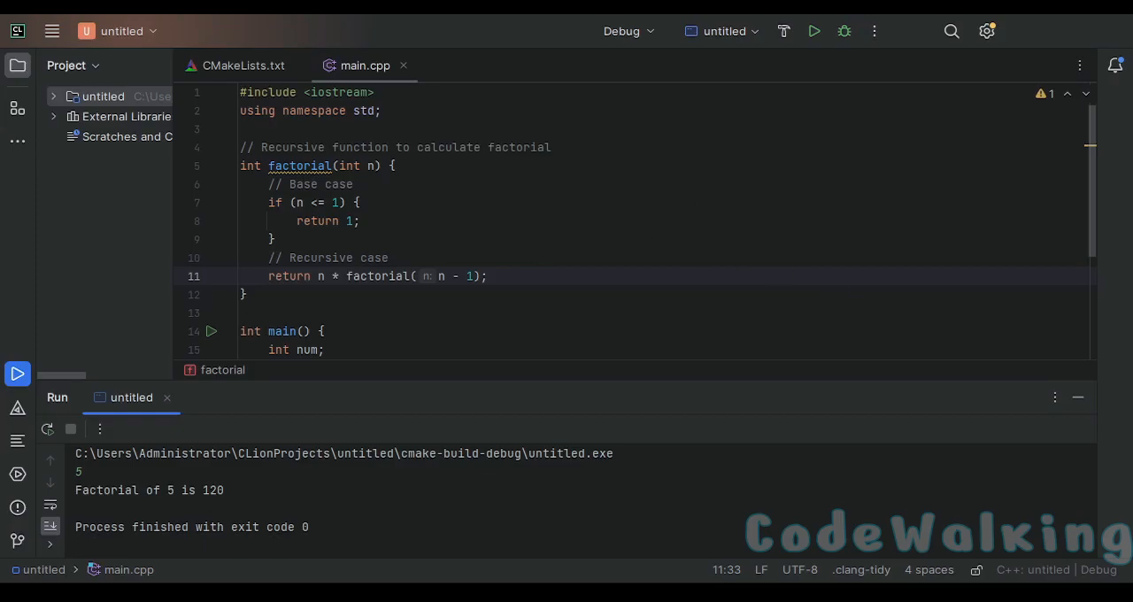
mouse_move(954, 181)
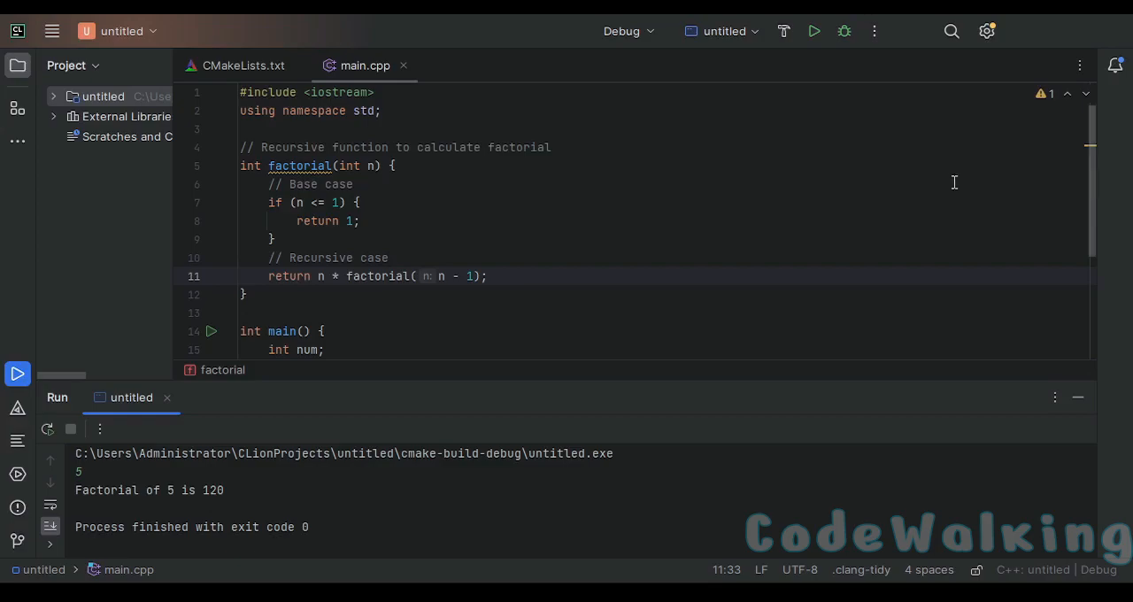
mouse_move(937, 189)
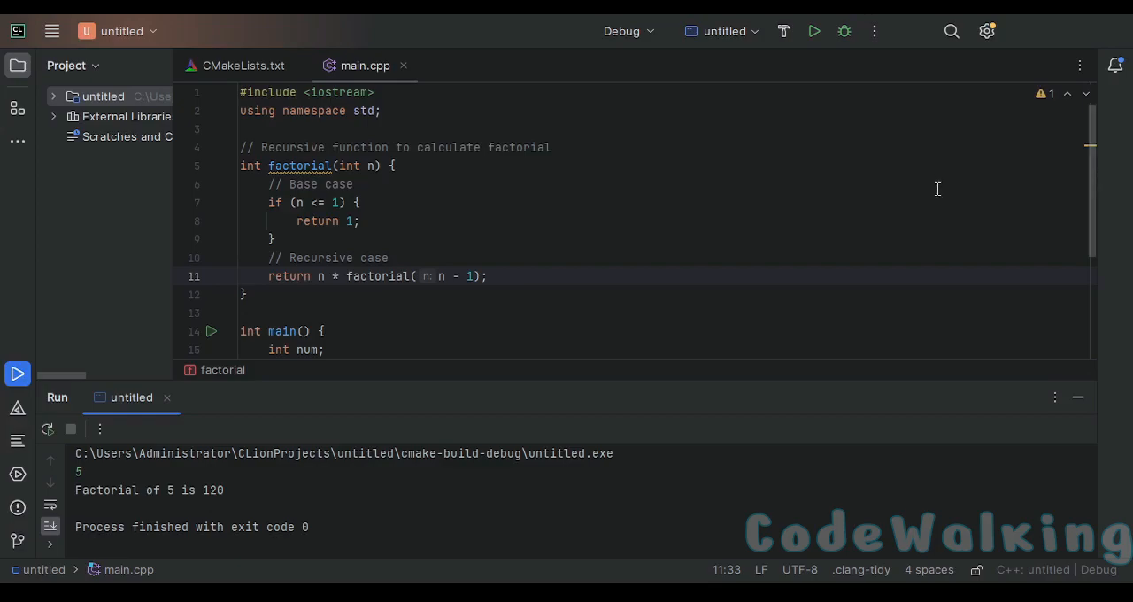
mouse_move(756, 260)
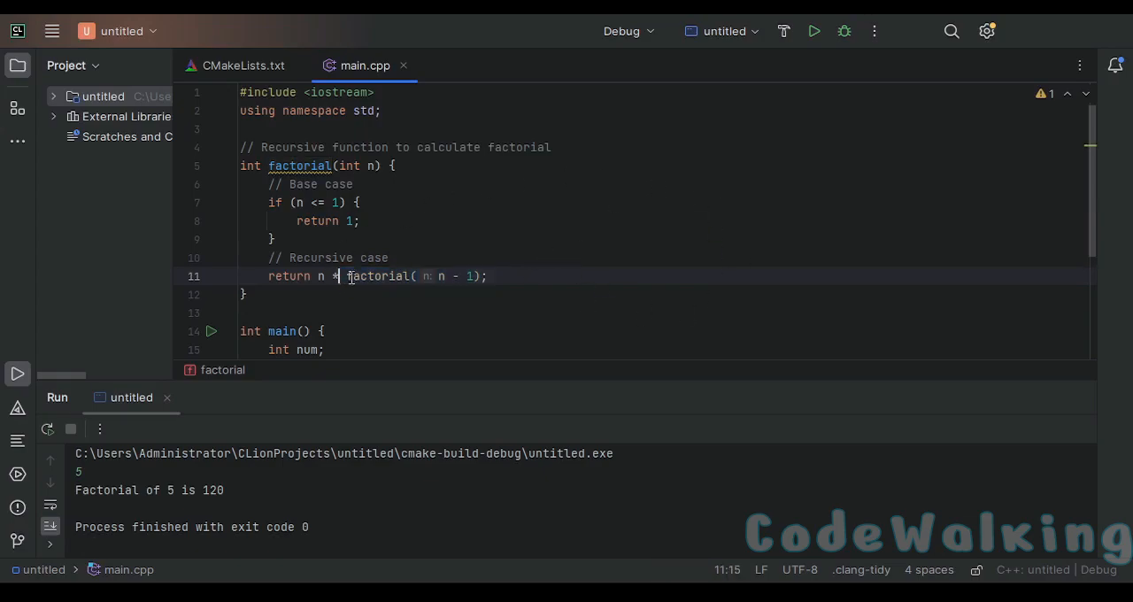
left_click(389, 258)
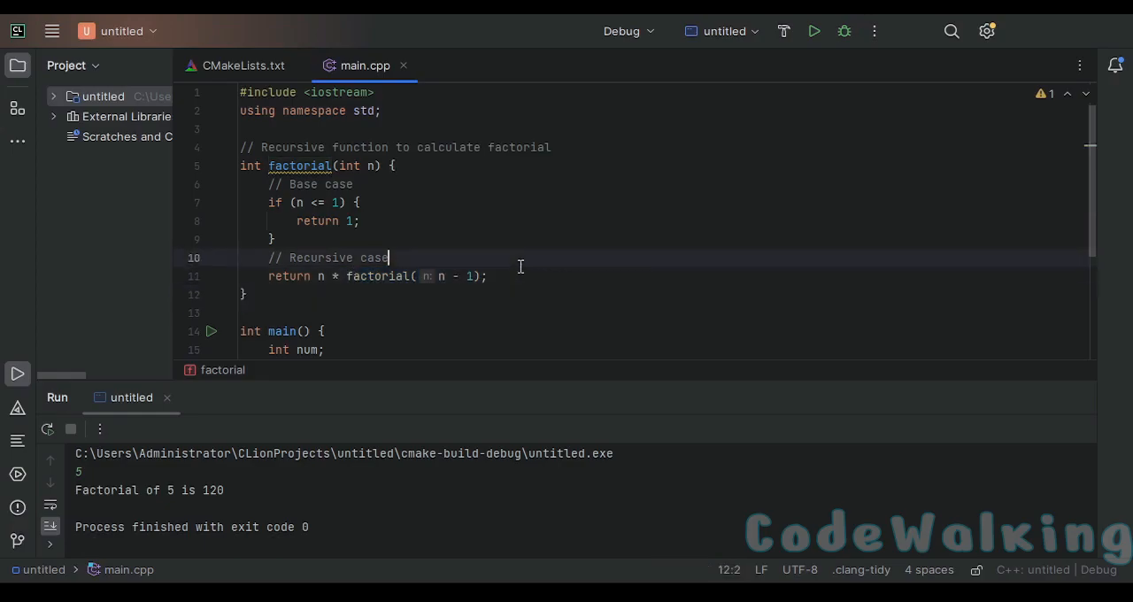